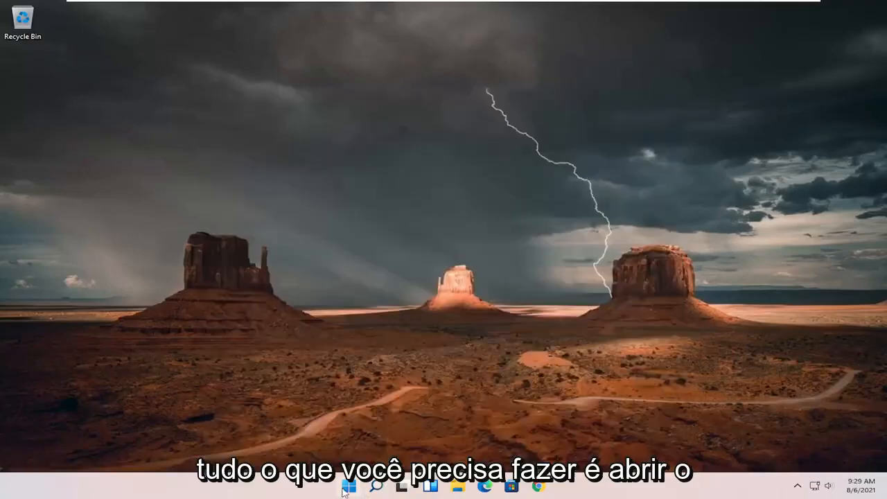
# - Search the taskbar for 'settings' and launch the Settings app
pyautogui.click(373, 488)
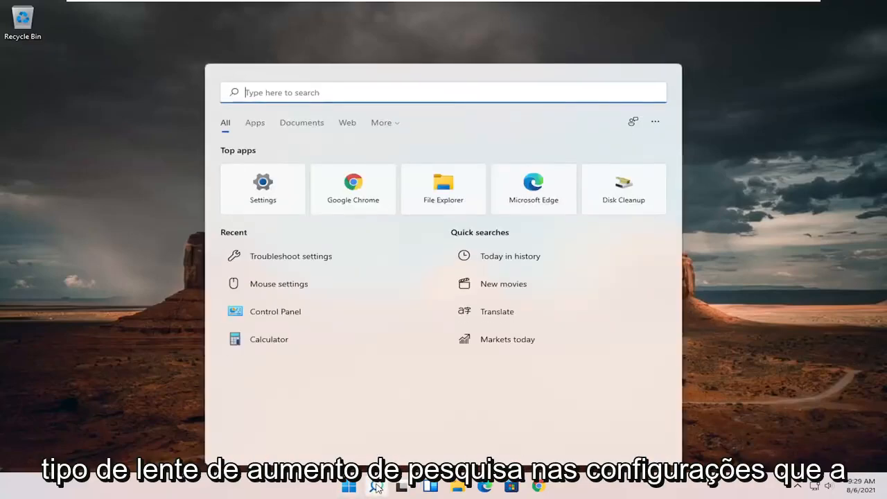
pyautogui.write('settings')
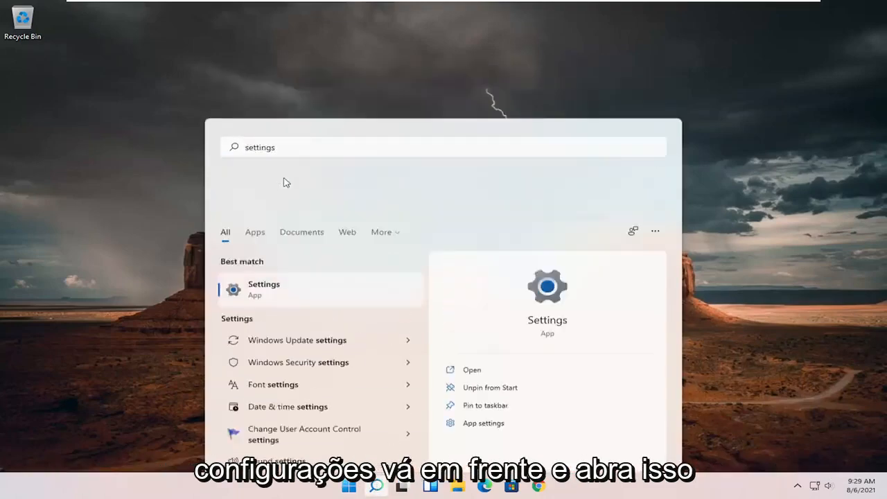
pyautogui.click(263, 290)
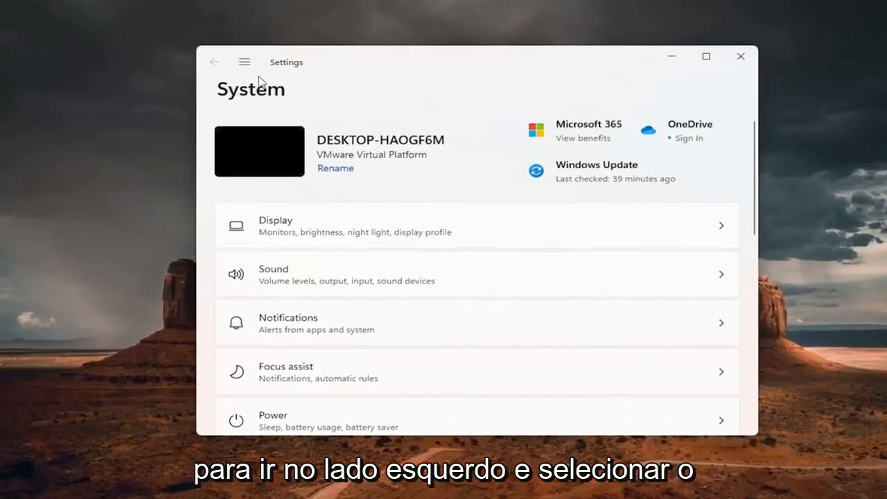
# - Go to Network & internet > Advanced network settings and scroll to the Network reset option
pyautogui.click(244, 61)
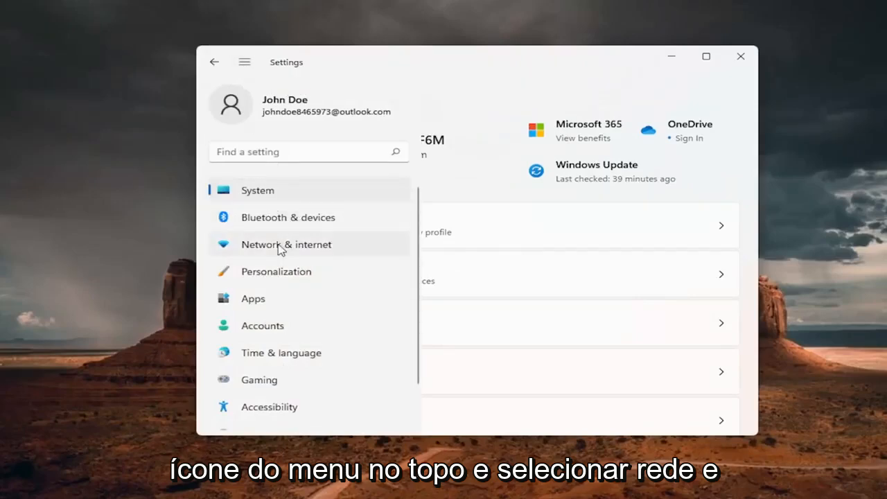
pyautogui.click(285, 244)
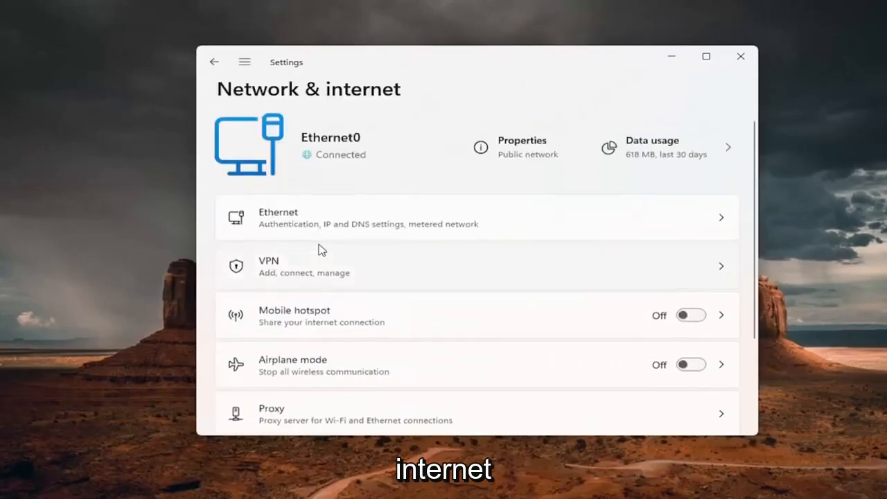
pyautogui.scroll(-3)
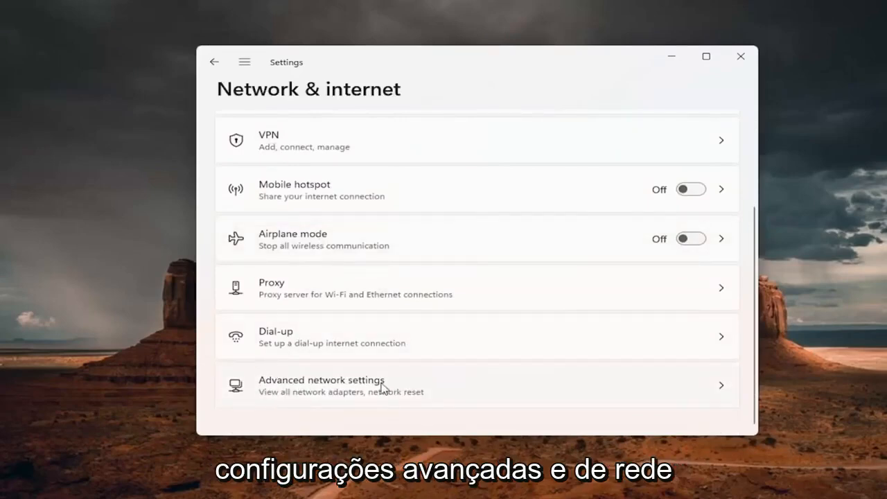
pyautogui.click(322, 386)
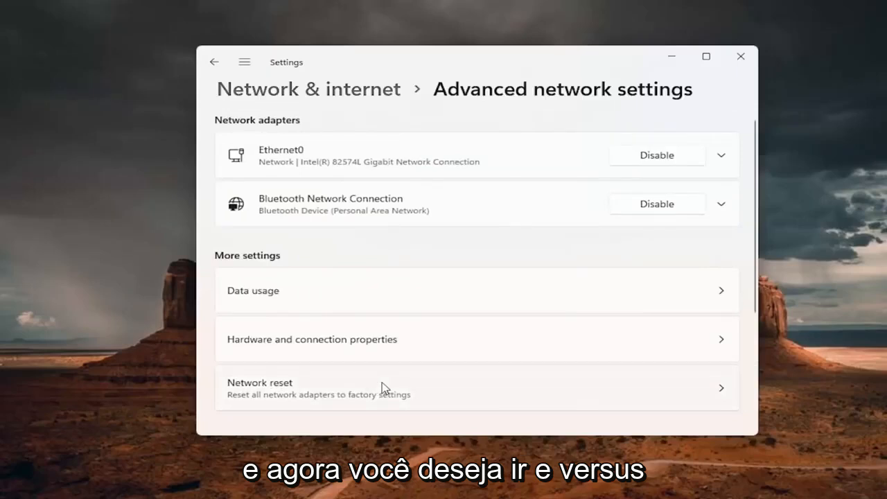
pyautogui.scroll(-3)
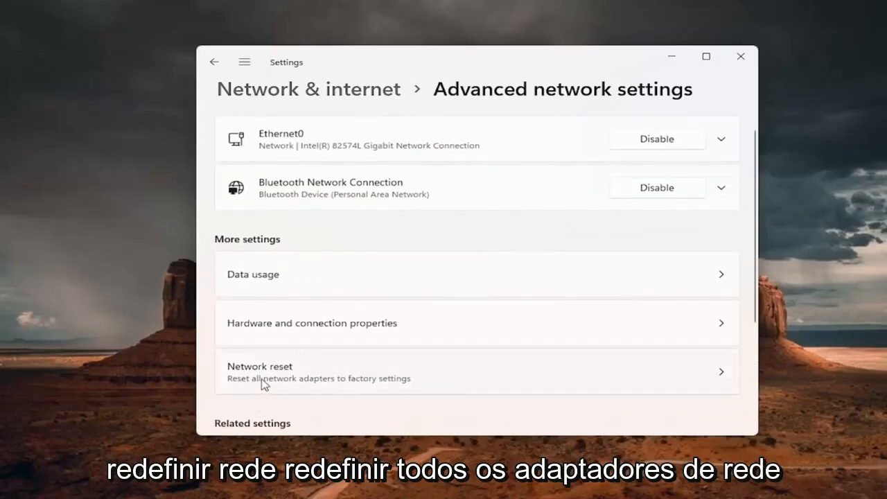
pyautogui.moveTo(391, 377)
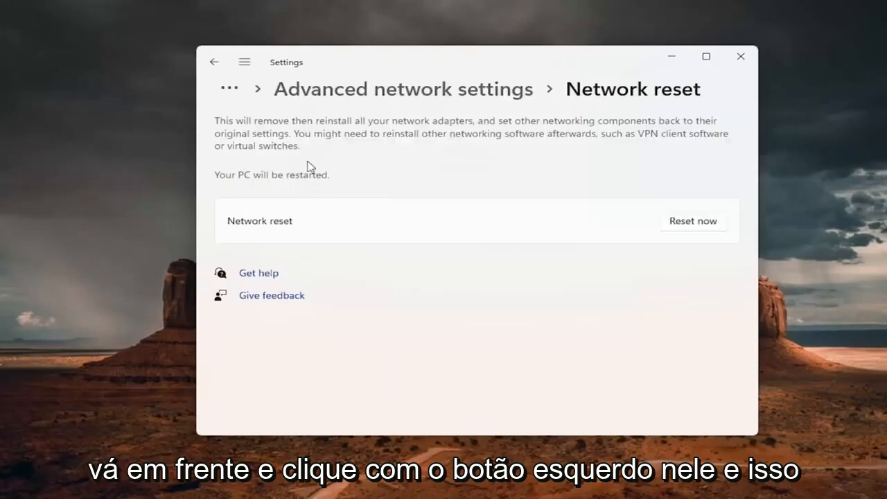
pyautogui.moveTo(397, 144)
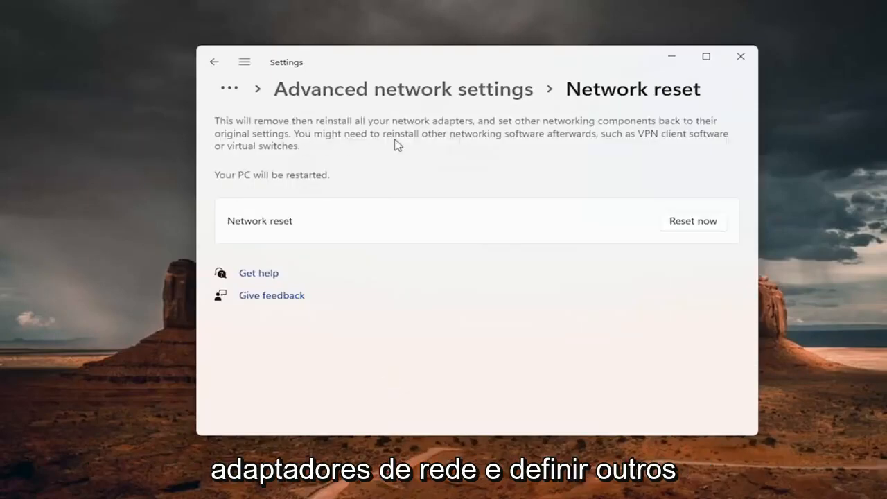
pyautogui.moveTo(530, 128)
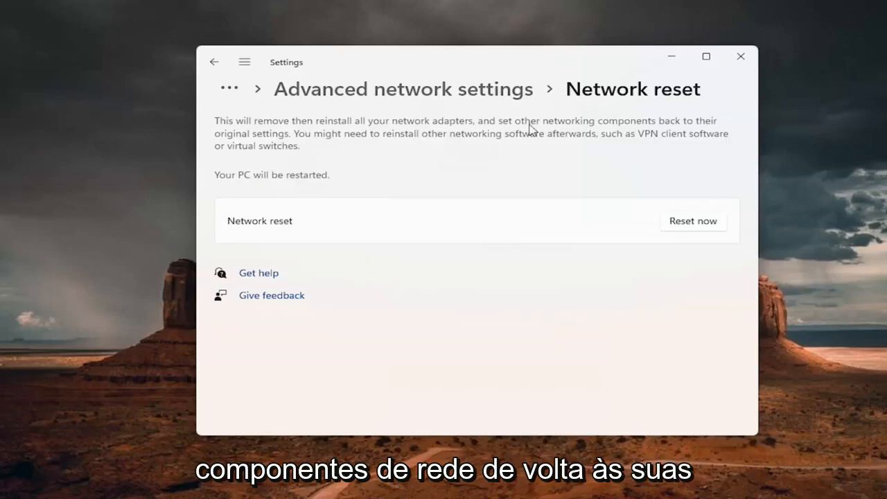
pyautogui.moveTo(308, 147)
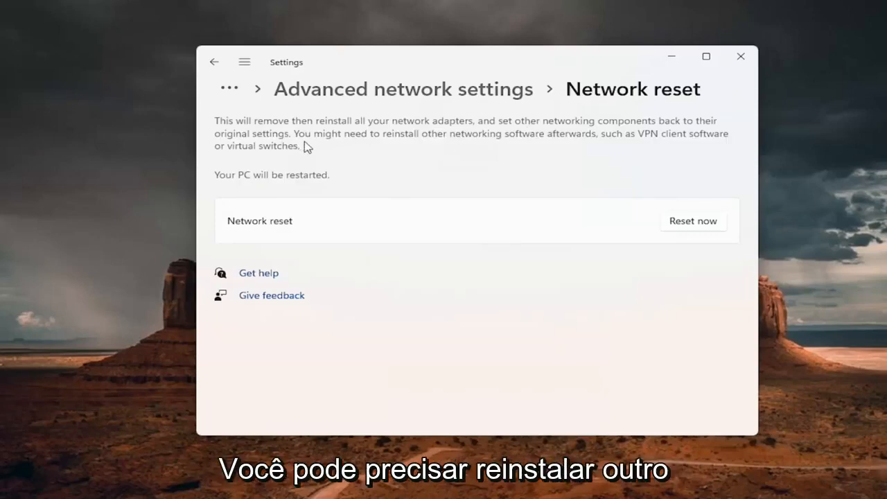
pyautogui.moveTo(493, 143)
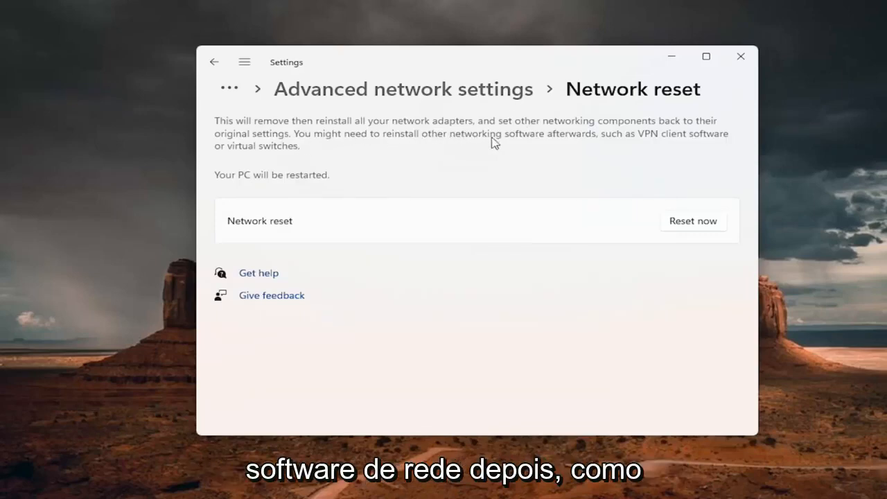
pyautogui.moveTo(603, 147)
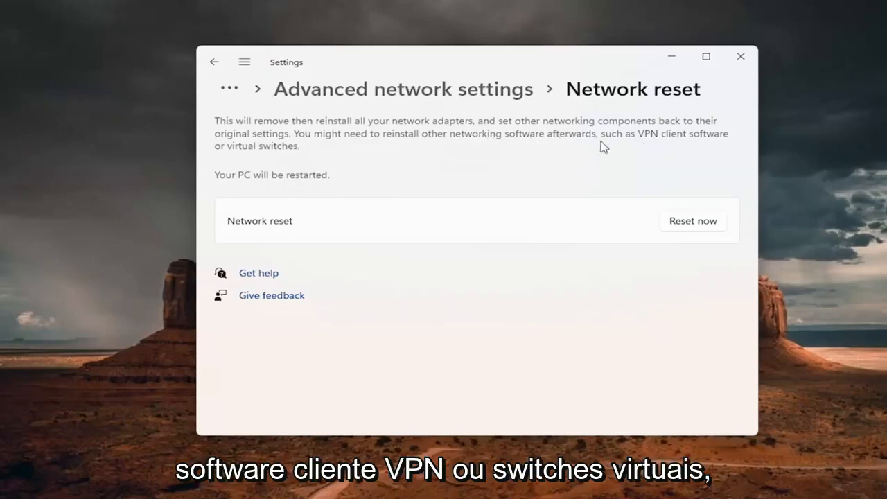
pyautogui.moveTo(296, 192)
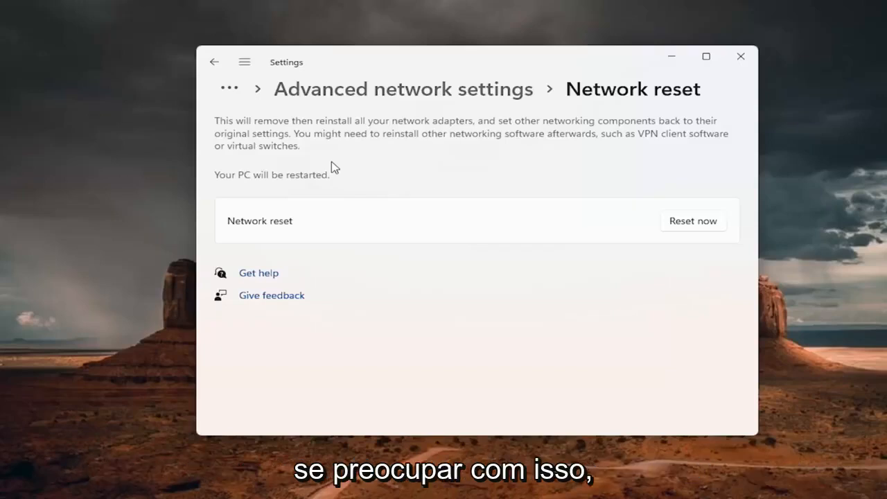
pyautogui.moveTo(638, 204)
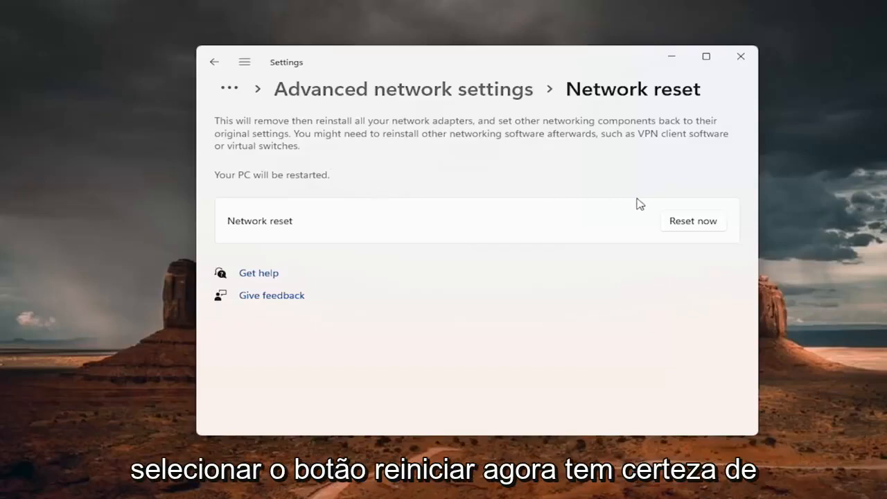
# - Reset now, answer Yes to the confirmation, and close the five-minute sign-out warning
pyautogui.click(694, 221)
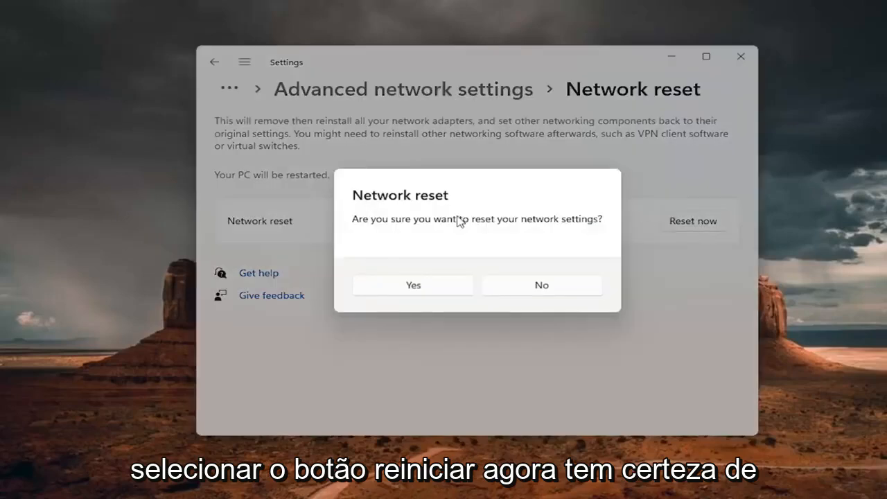
pyautogui.moveTo(431, 269)
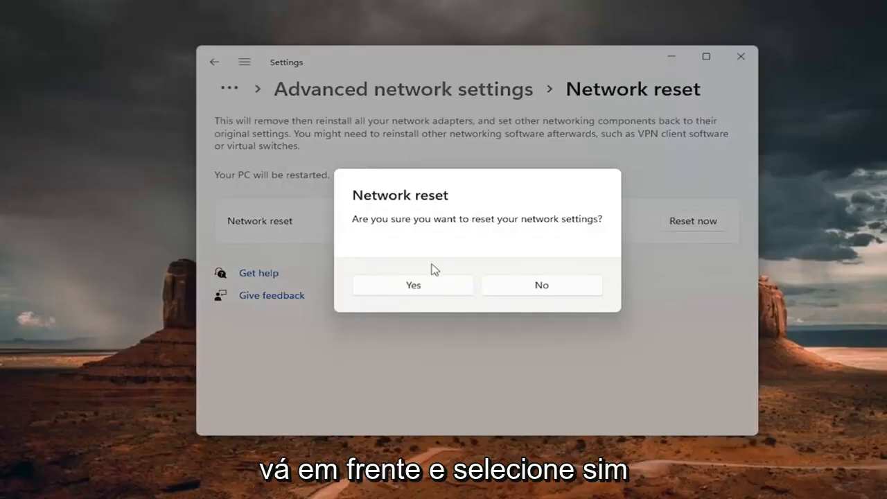
pyautogui.click(413, 286)
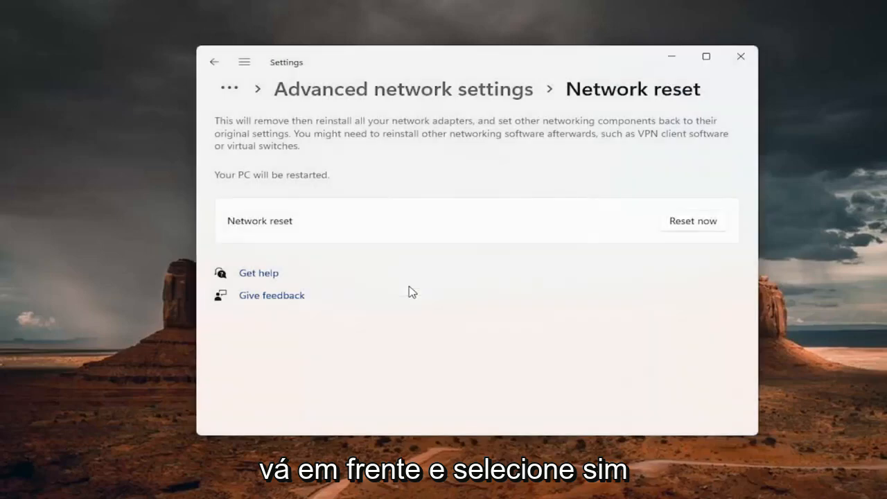
pyautogui.click(693, 220)
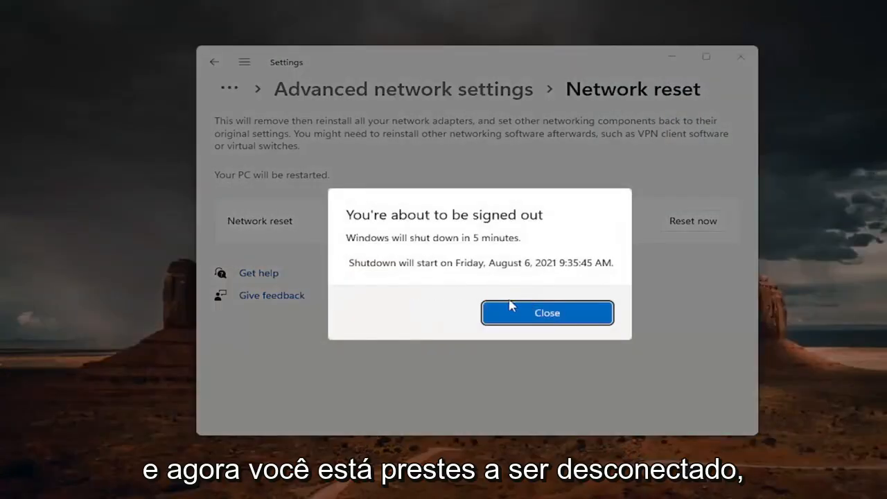
pyautogui.click(546, 314)
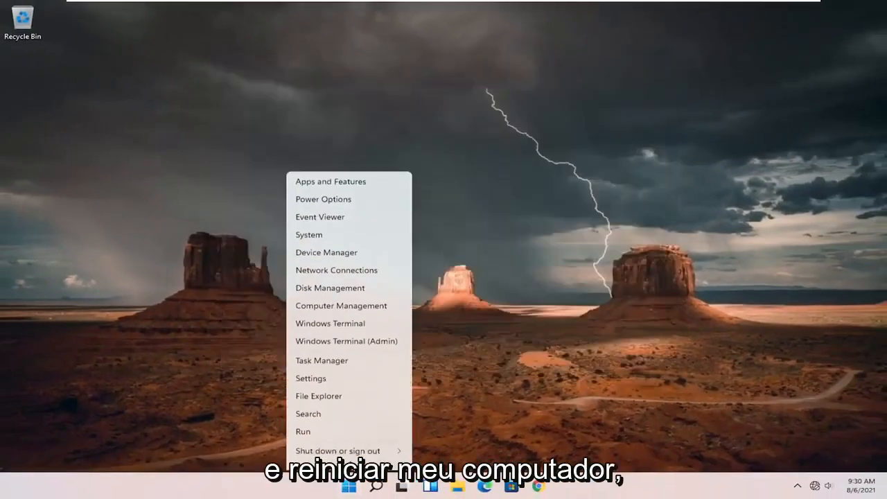
# - Restart the computer from the Start menu so the network reset applies
pyautogui.click(339, 451)
pyautogui.write('control panel')
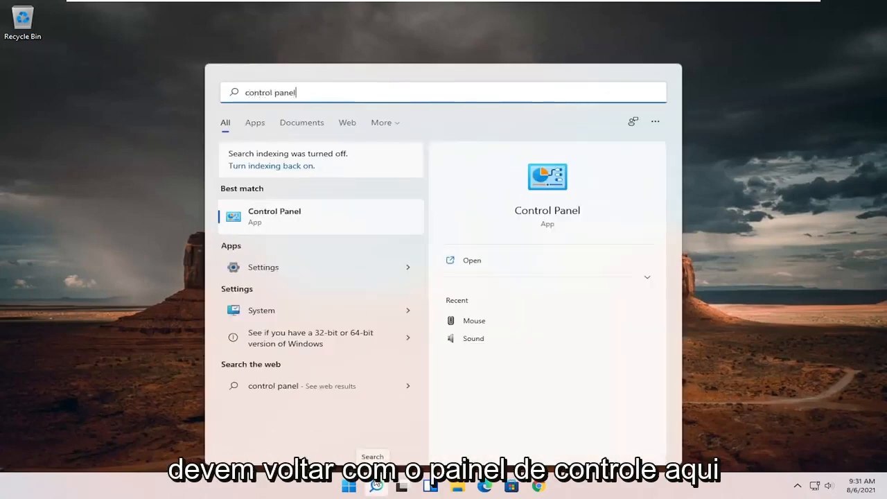
pyautogui.moveTo(335, 214)
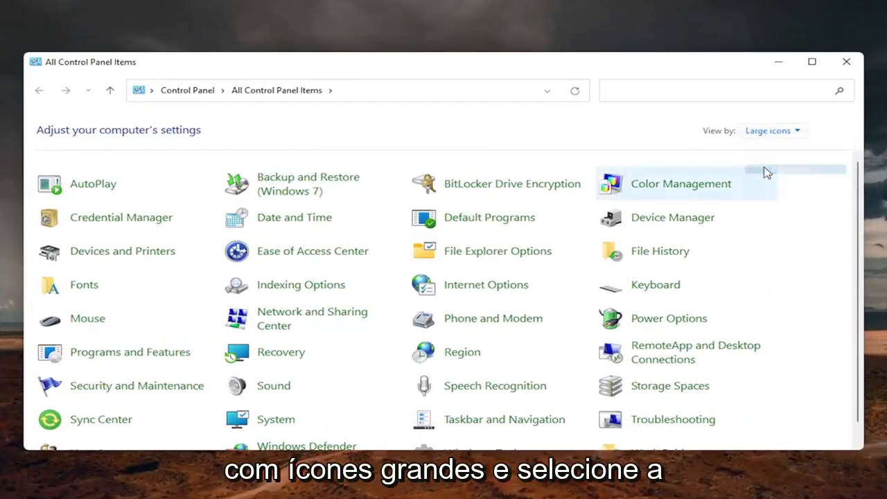
pyautogui.moveTo(298, 317)
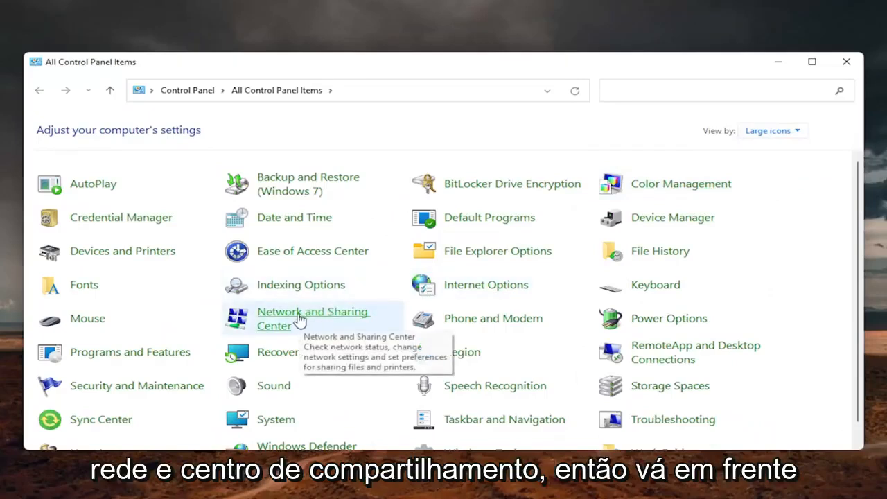
# - Open Network and Sharing Center from All Control Panel Items
pyautogui.click(313, 318)
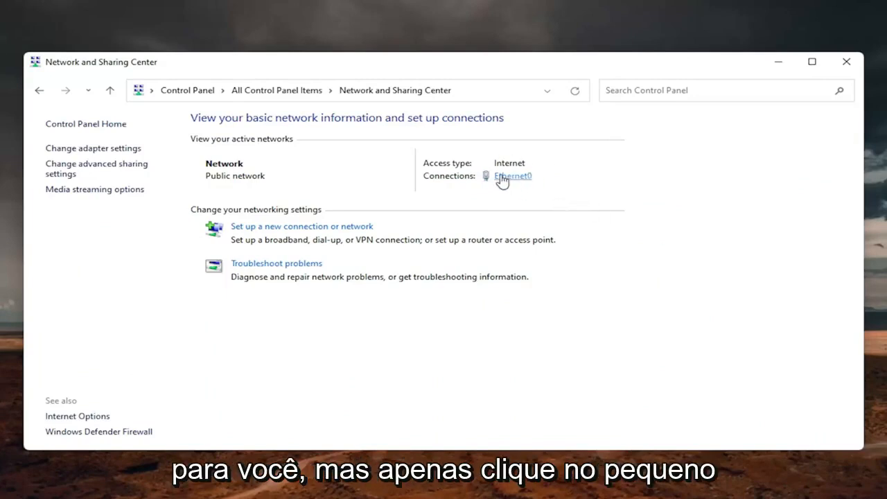
# - Open Ethernet0 status, then its Properties, and select Internet Protocol Version 4 (TCP/IPv4)
pyautogui.click(513, 175)
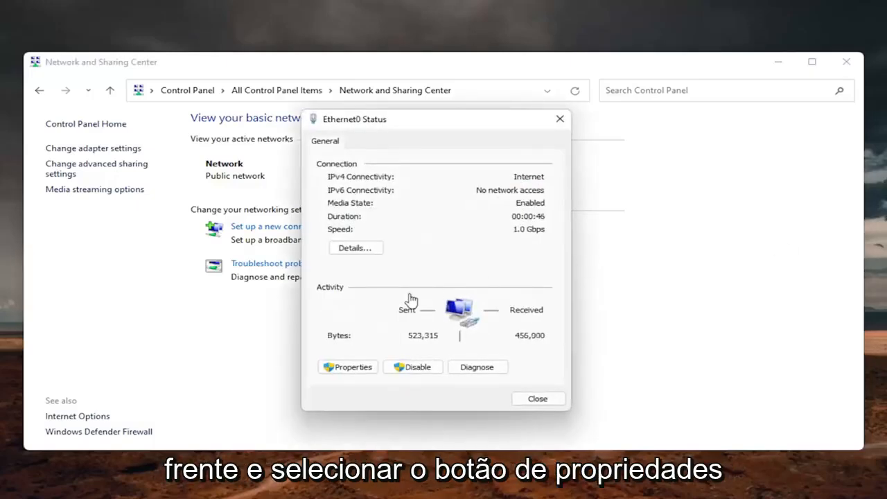
pyautogui.click(347, 366)
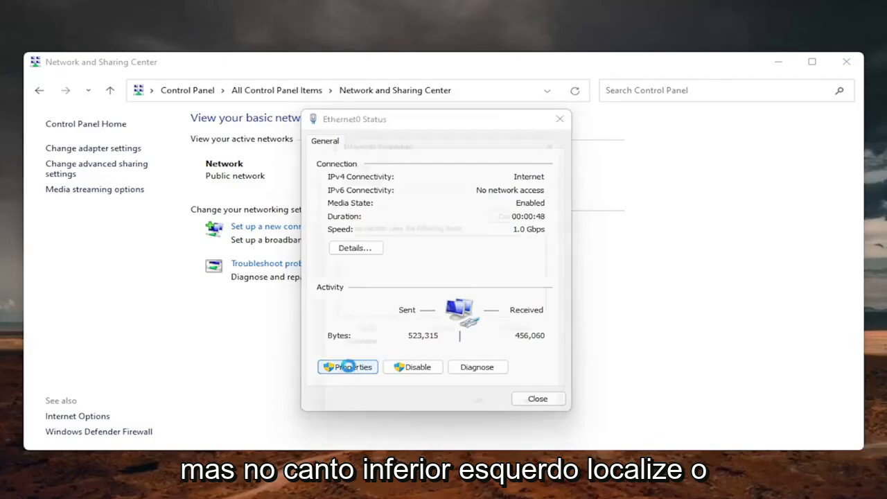
pyautogui.click(346, 366)
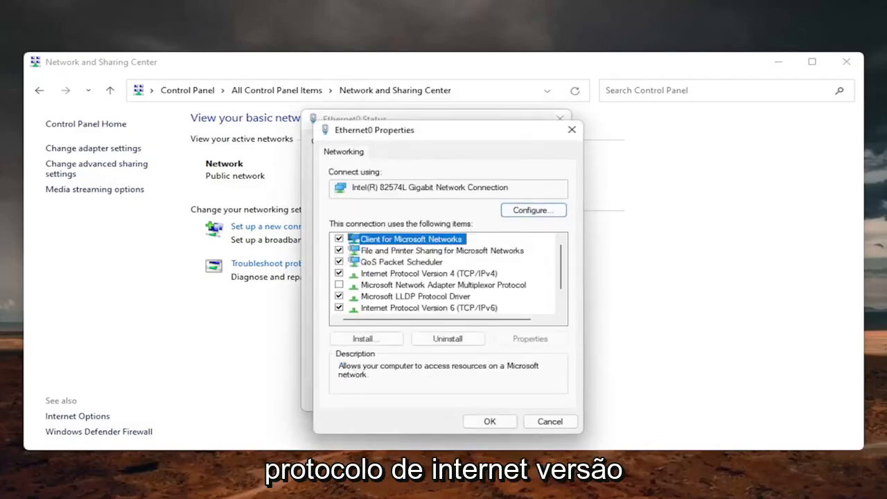
pyautogui.click(430, 274)
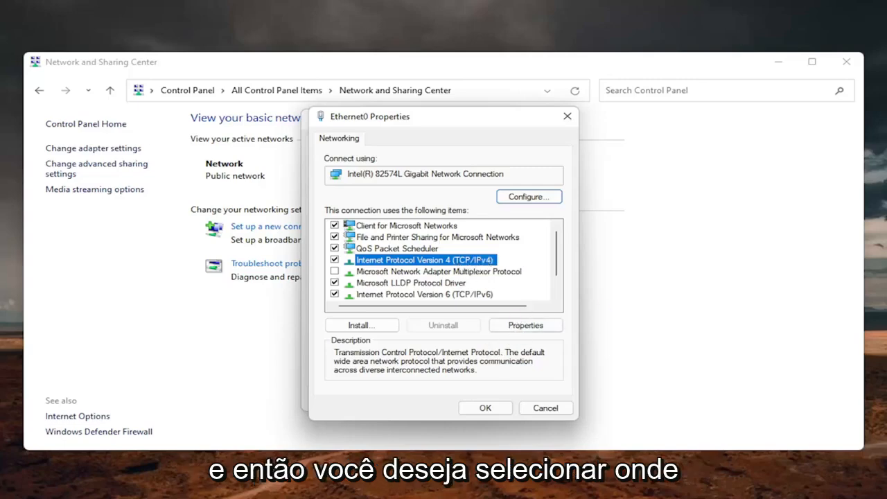
pyautogui.moveTo(516, 325)
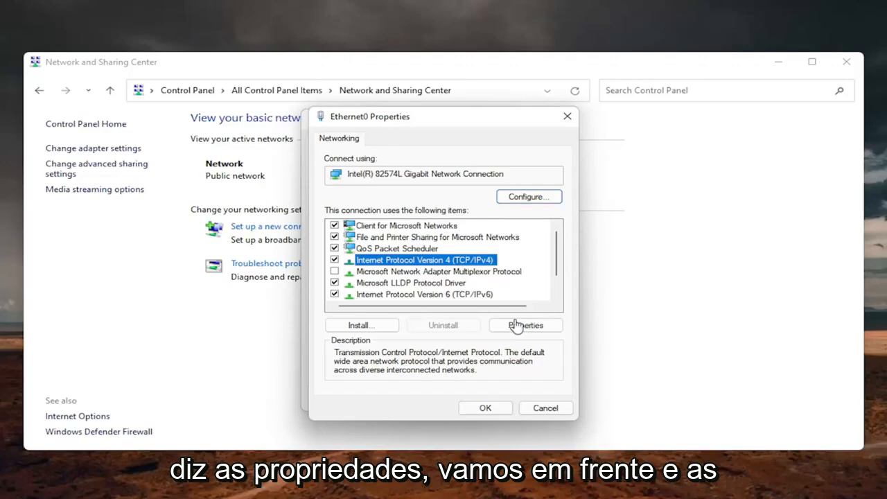
# - In IPv4 Properties set manual DNS servers 8.8.8.8 and 8.8.4.4 with Validate settings upon exit, then OK
pyautogui.click(525, 324)
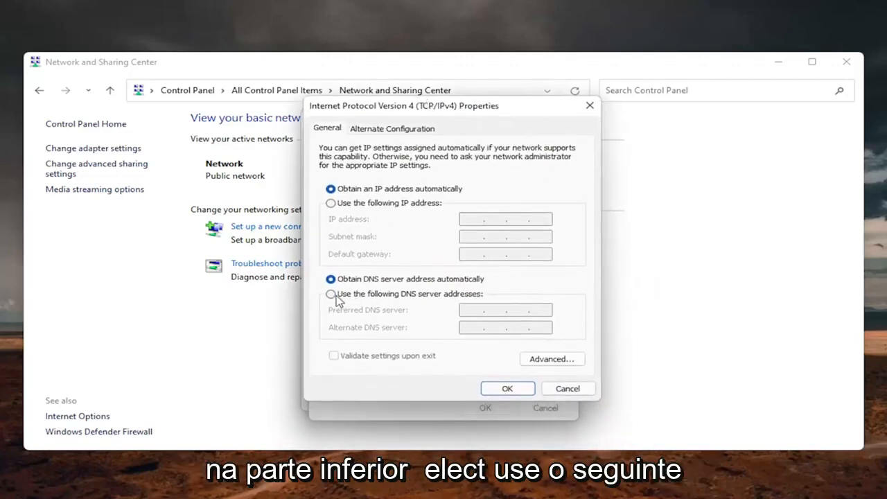
pyautogui.click(330, 293)
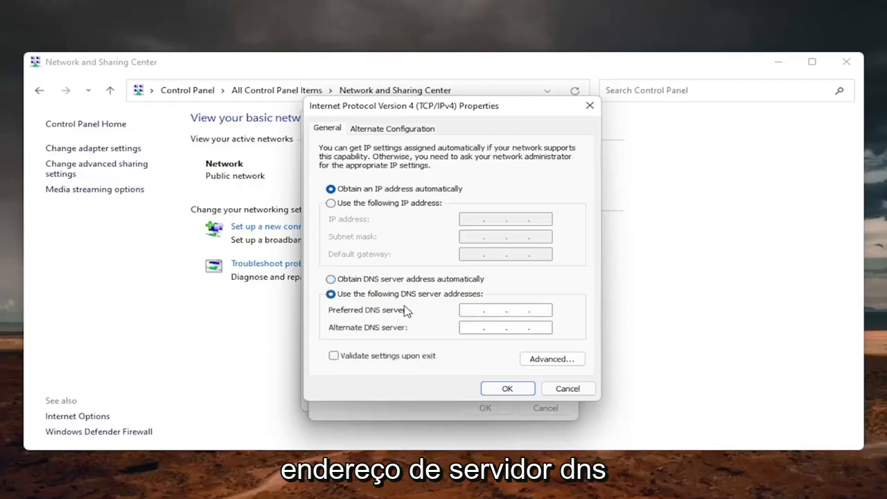
pyautogui.moveTo(435, 317)
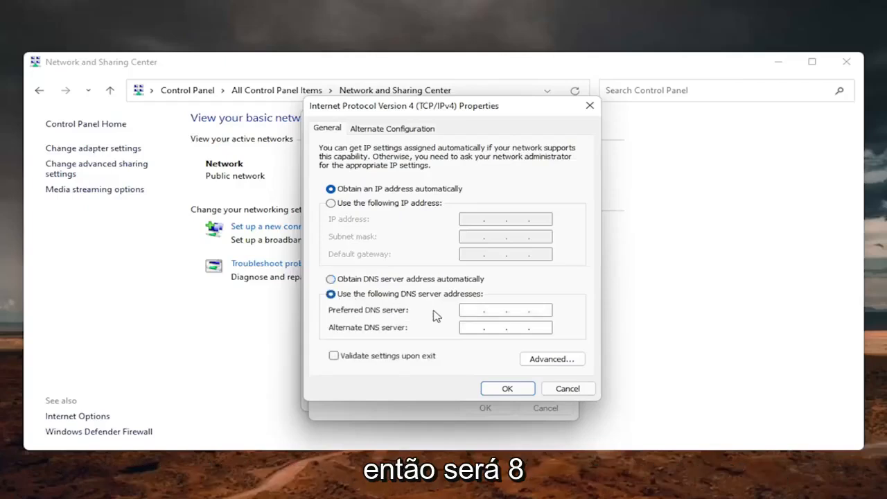
pyautogui.write('8 . . .')
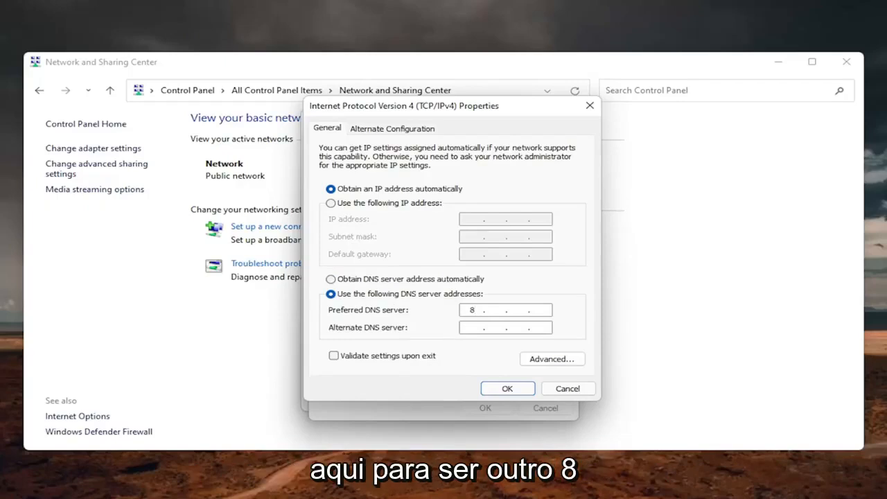
pyautogui.write('8.8.8')
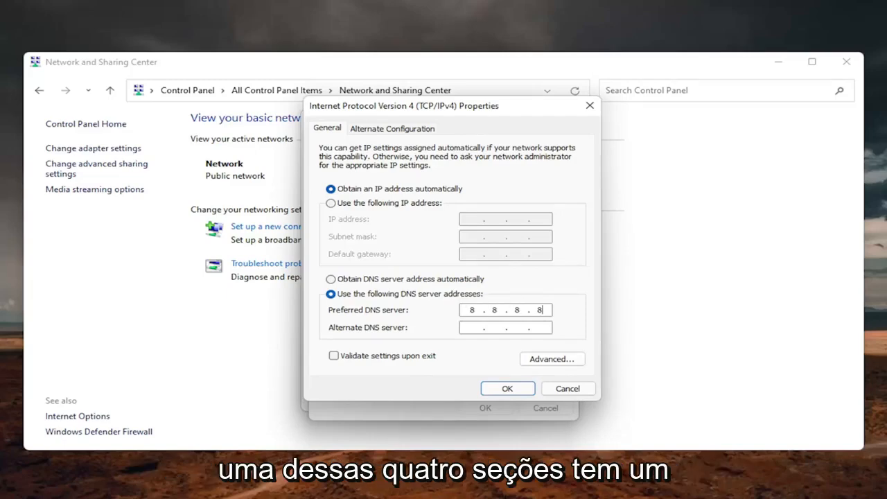
pyautogui.moveTo(477, 346)
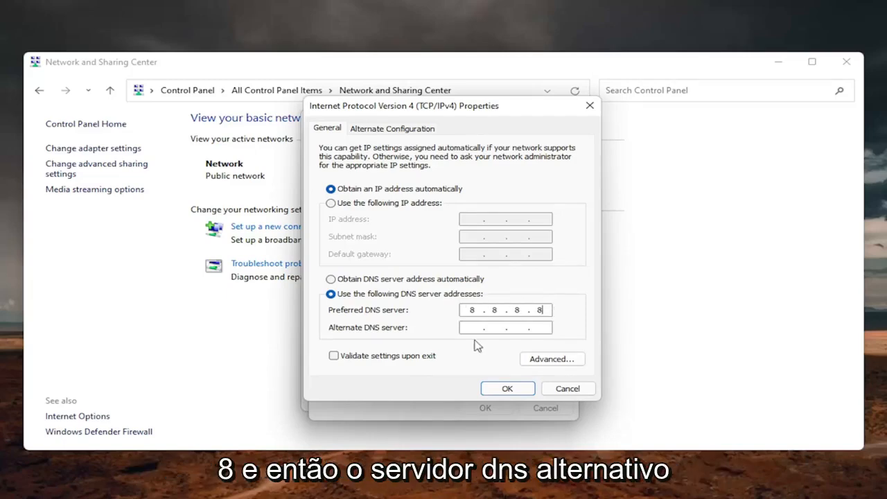
pyautogui.write('8 . 8 . 4 . 4')
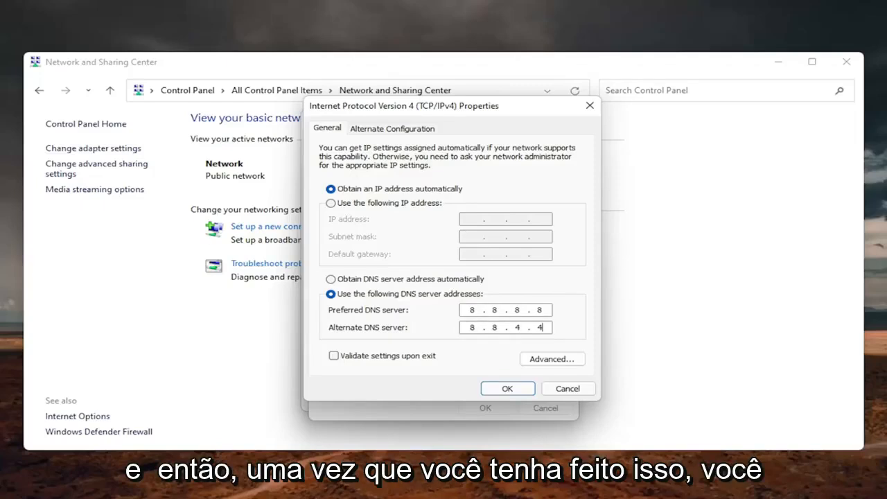
pyautogui.click(332, 355)
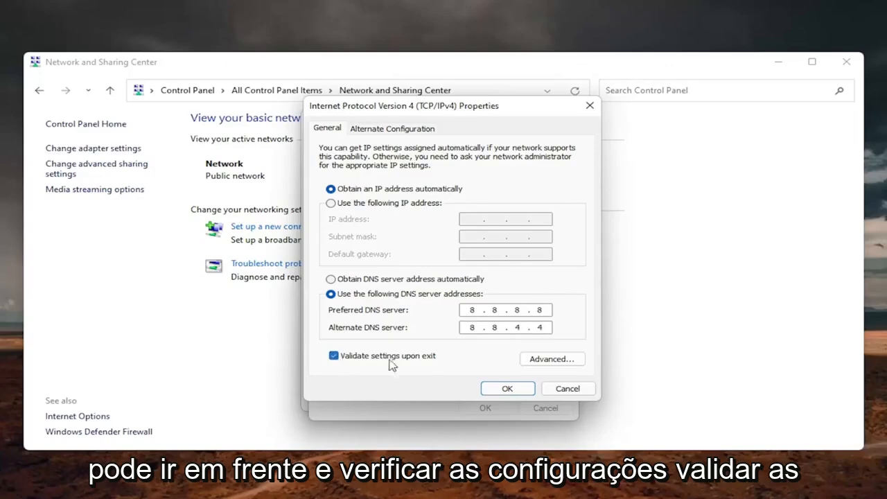
pyautogui.click(508, 388)
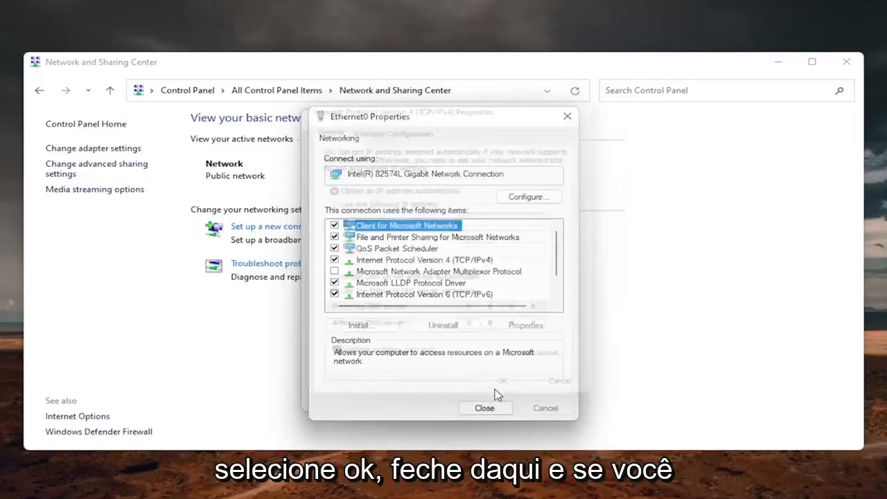
# - Close Ethernet0 Properties and reopen them to IPv4 Properties to verify DNS reads 8.8.8.8 and 8.8.4.4
pyautogui.click(485, 408)
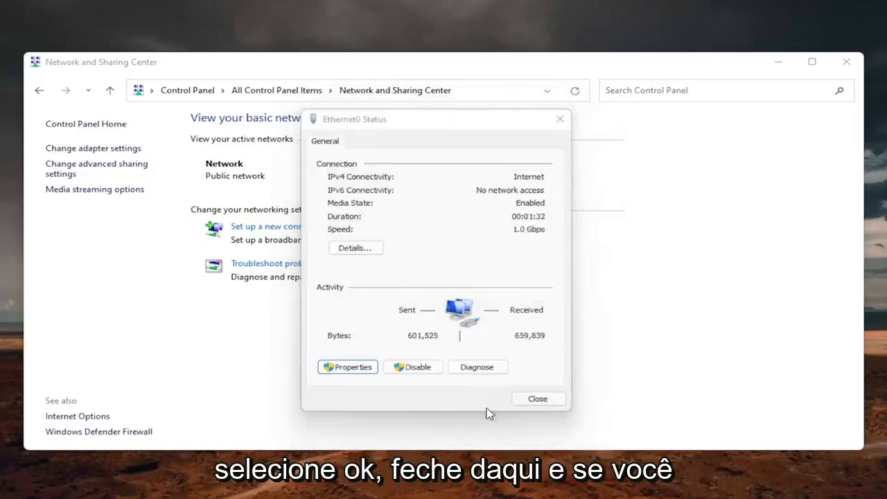
pyautogui.click(477, 366)
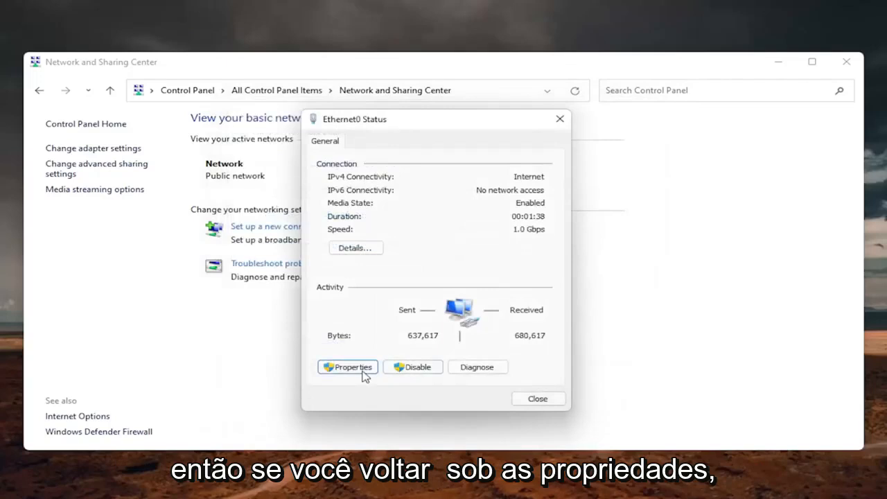
pyautogui.click(347, 366)
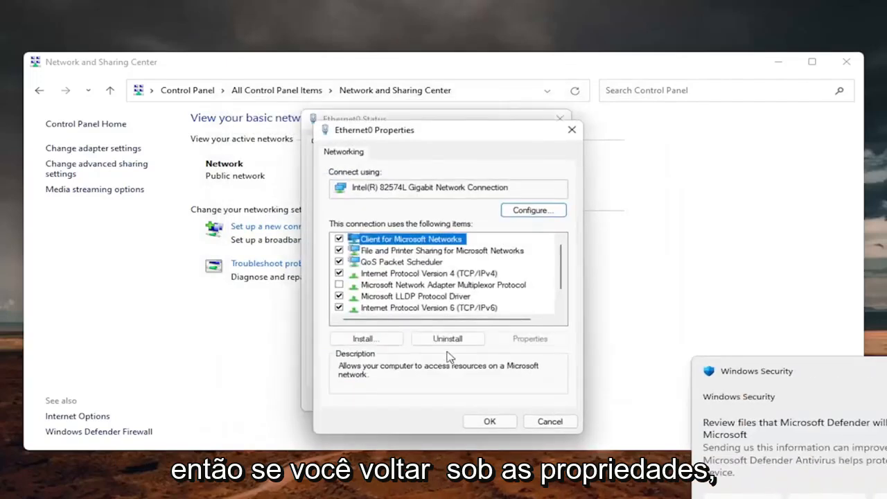
pyautogui.click(430, 273)
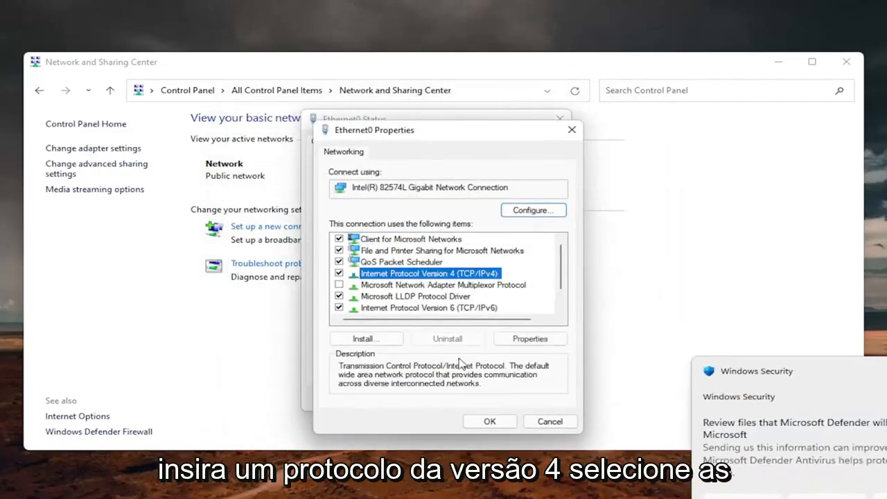
pyautogui.click(529, 338)
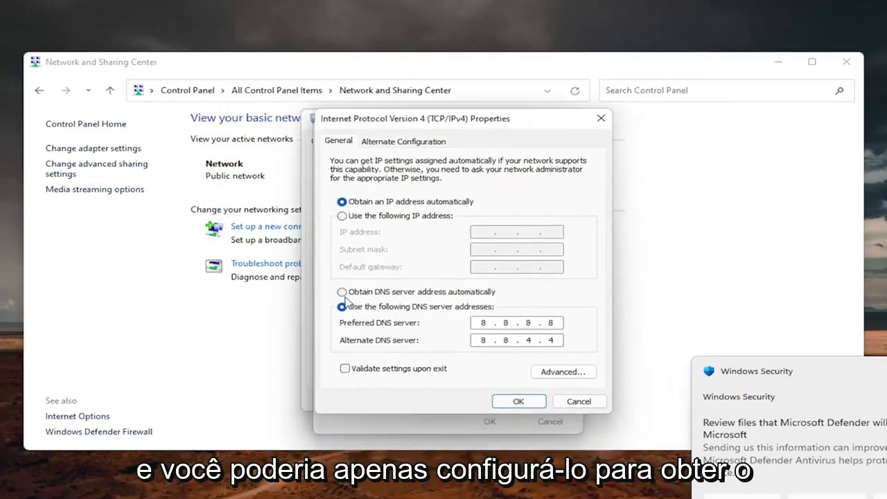
# - Close the IPv4 settings and the Ethernet0 Status window, returning to the desktop
pyautogui.click(341, 291)
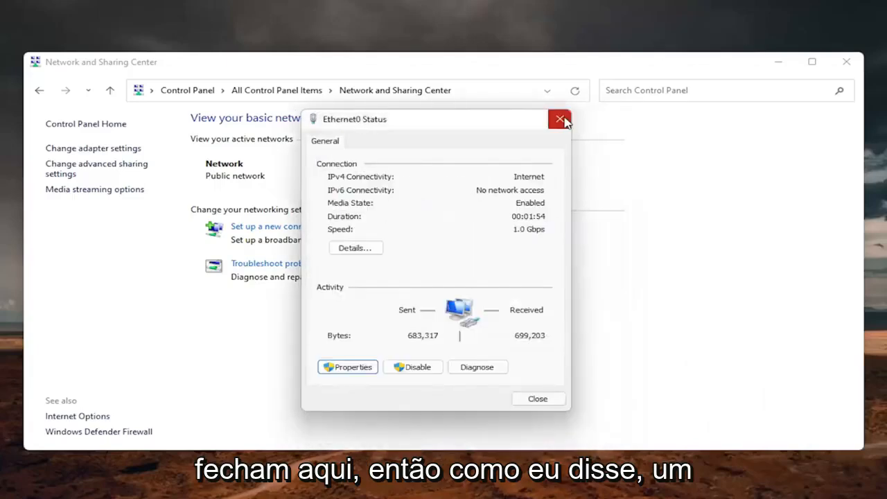
pyautogui.click(561, 119)
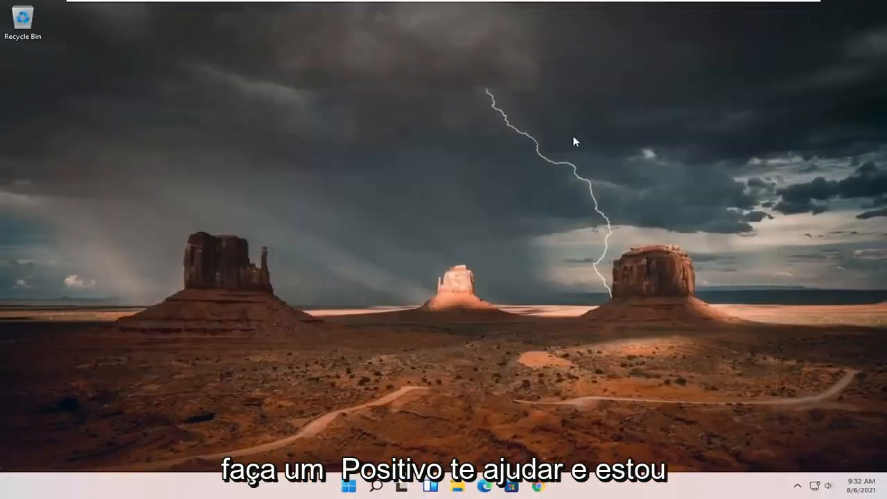
pyautogui.moveTo(516, 149)
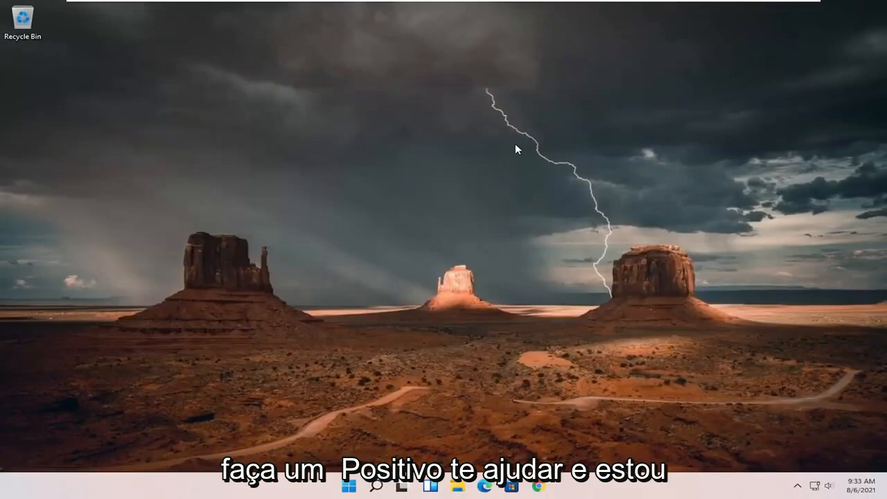